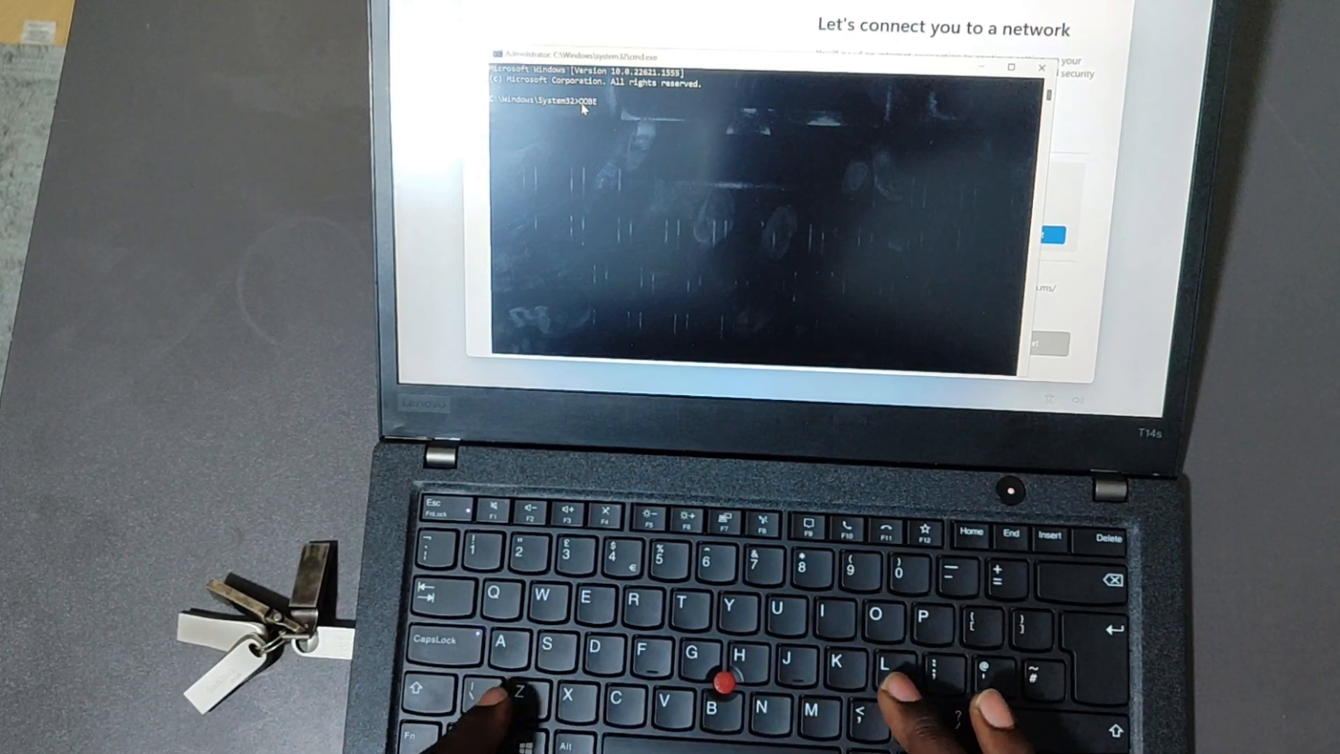
type("\\8")
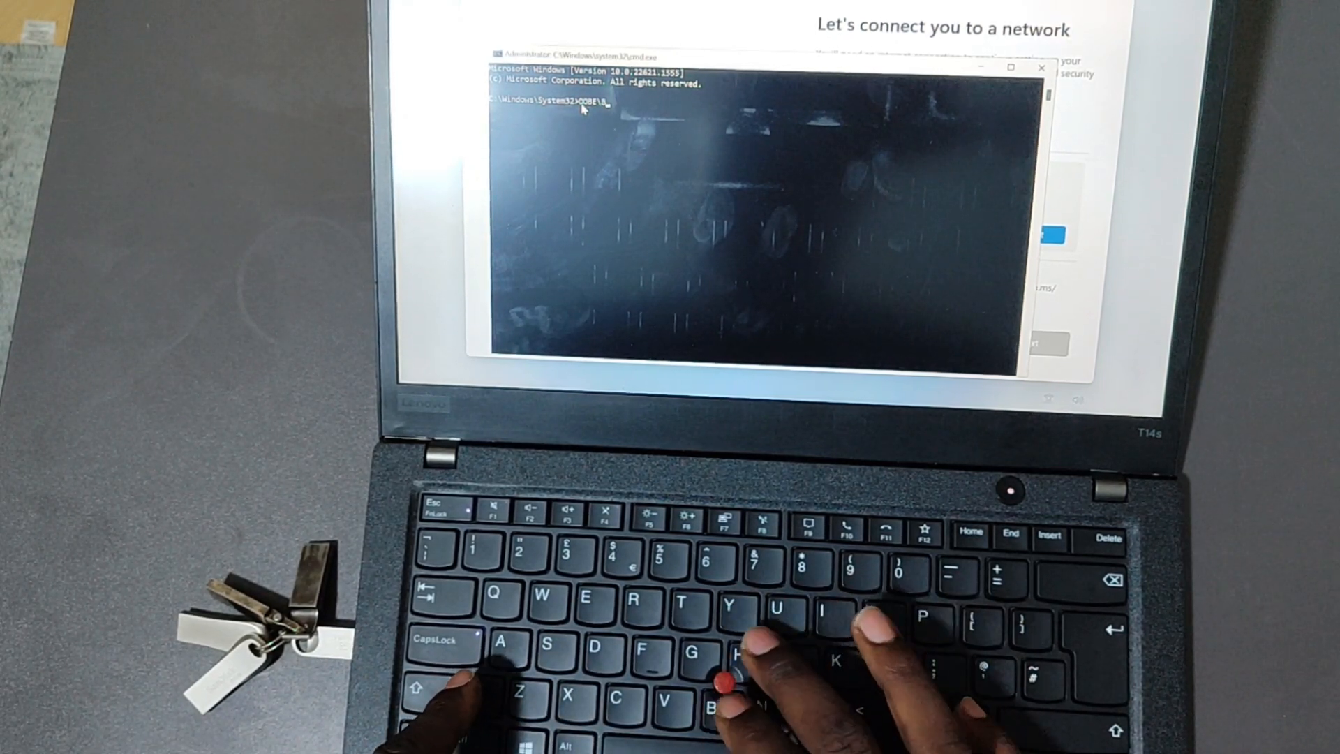
type("BYPASSM")
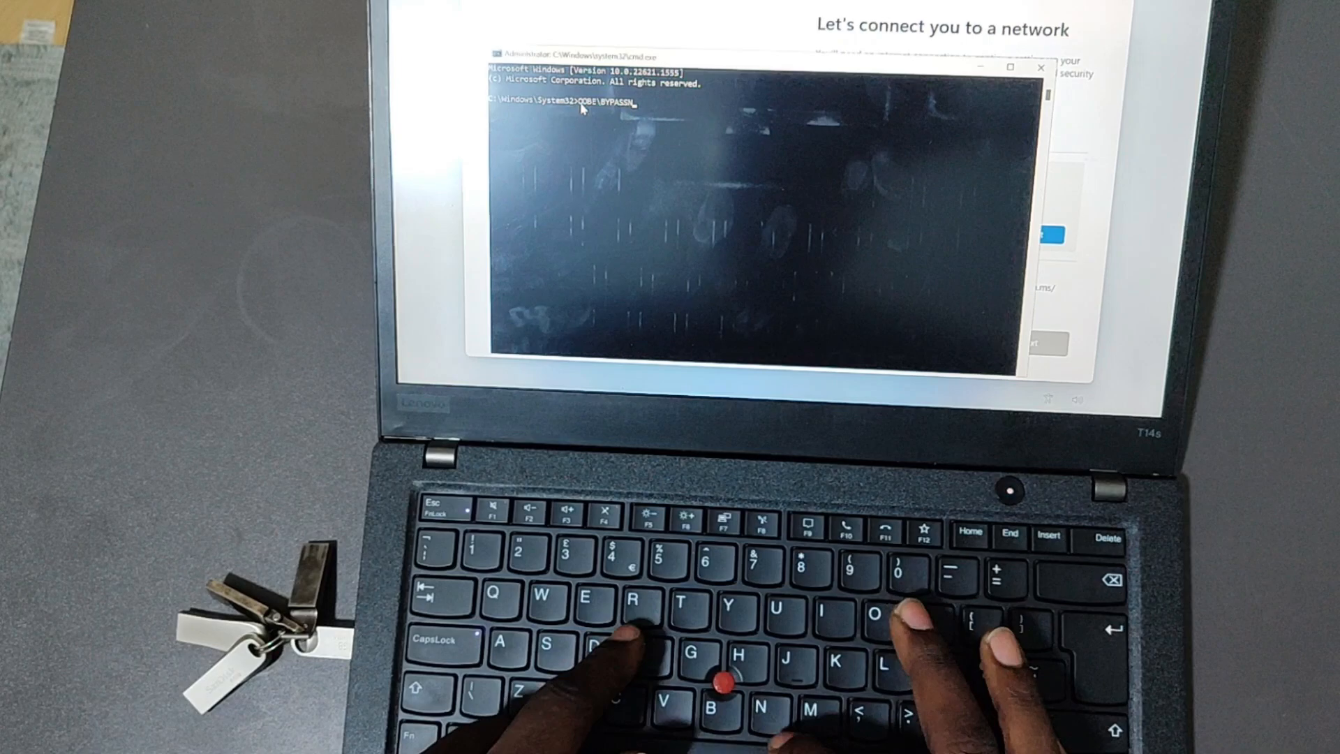